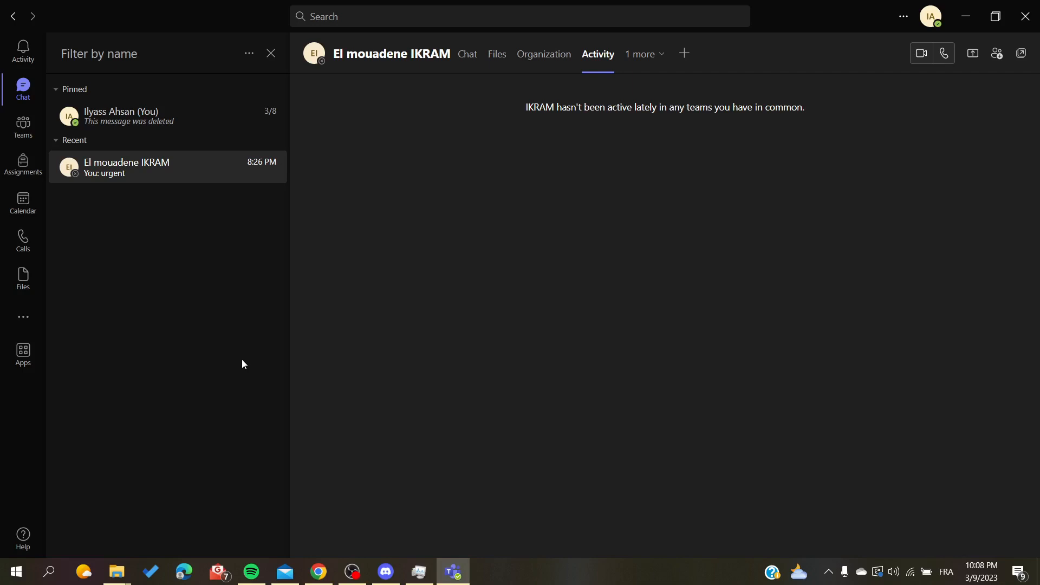
mouse_move(214, 233)
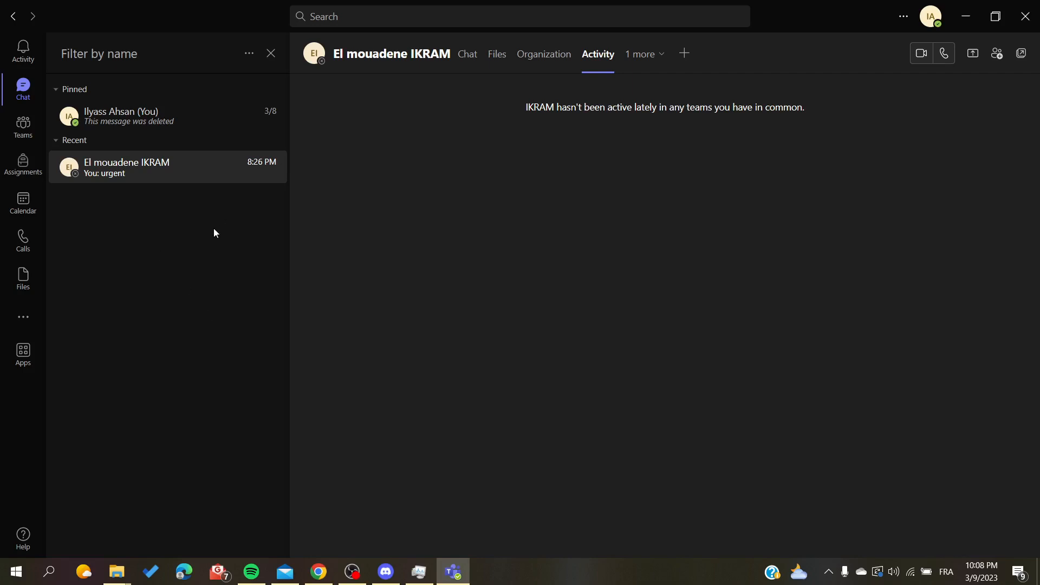
mouse_move(23, 89)
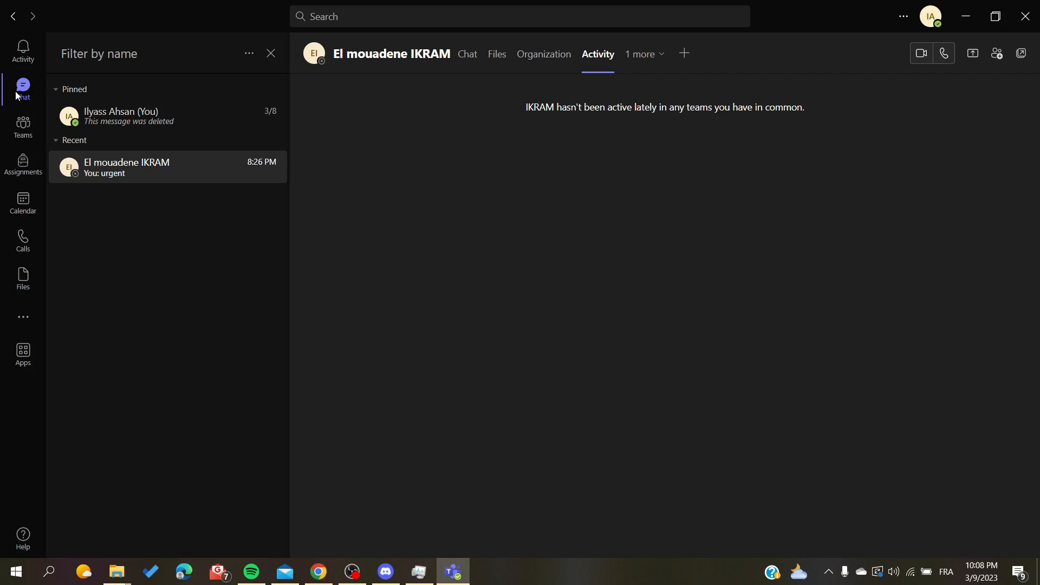
mouse_move(5, 98)
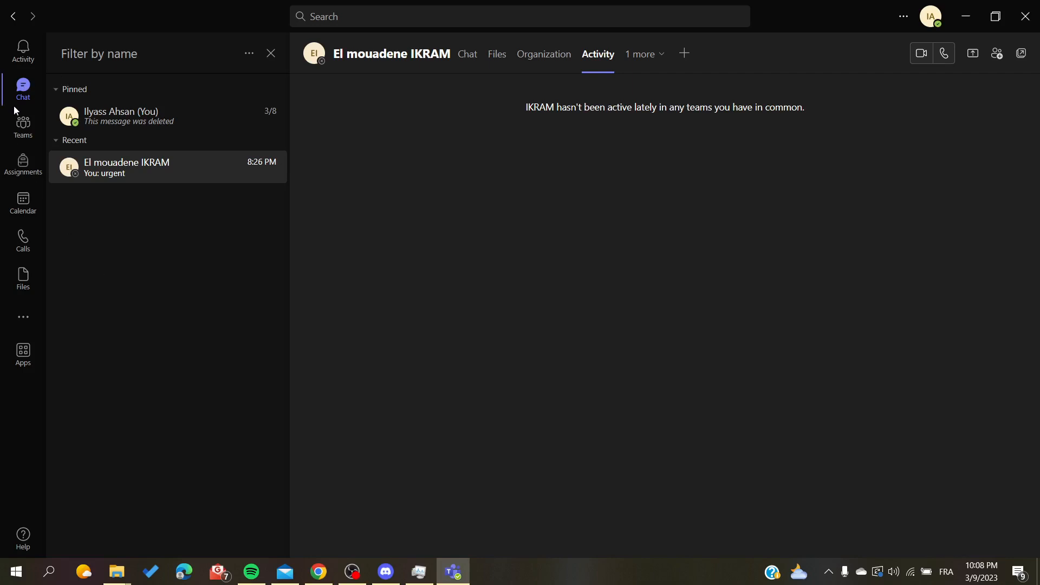
mouse_move(141, 67)
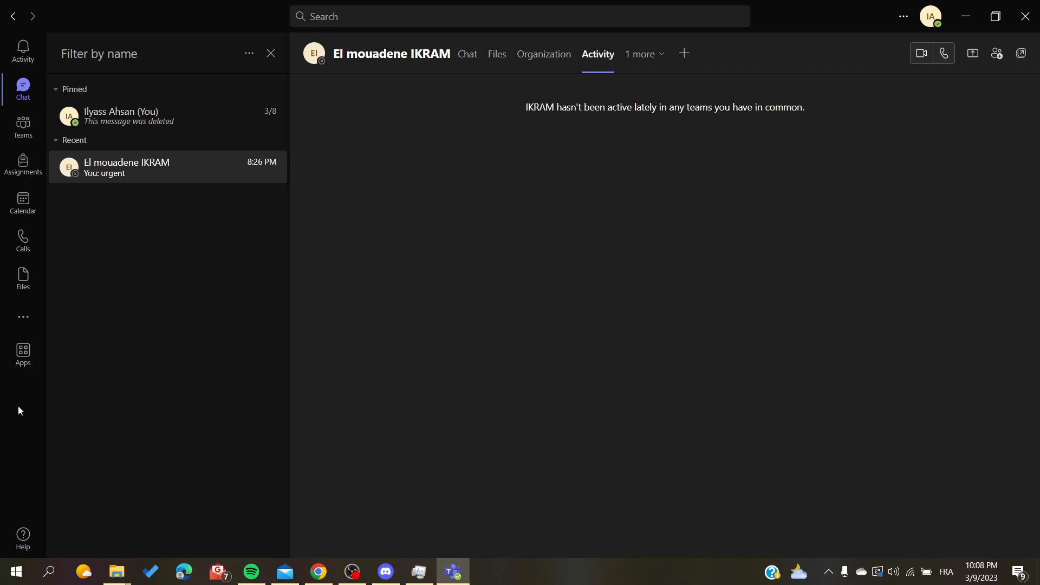
mouse_move(121, 220)
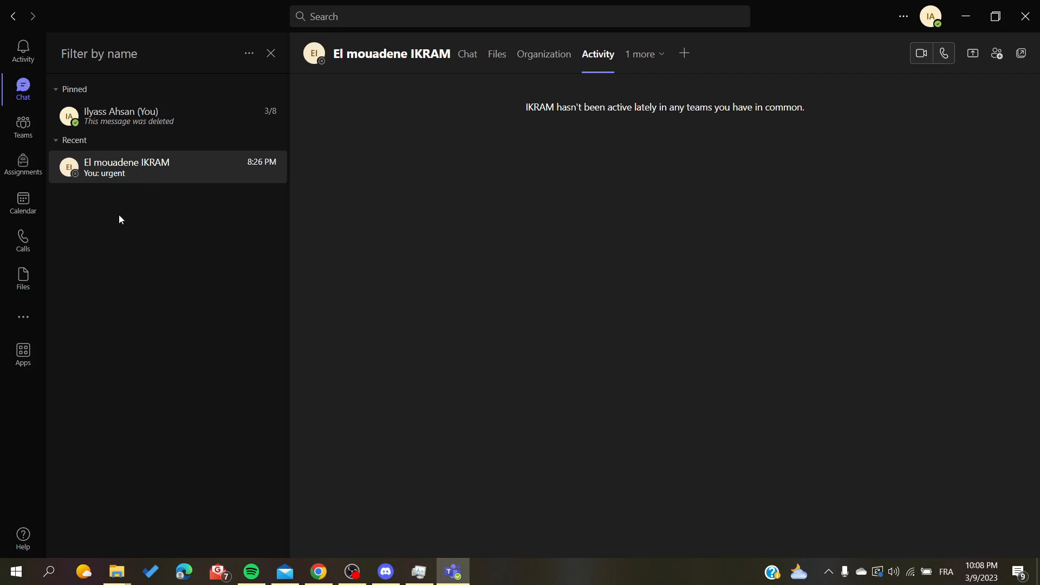
mouse_move(153, 184)
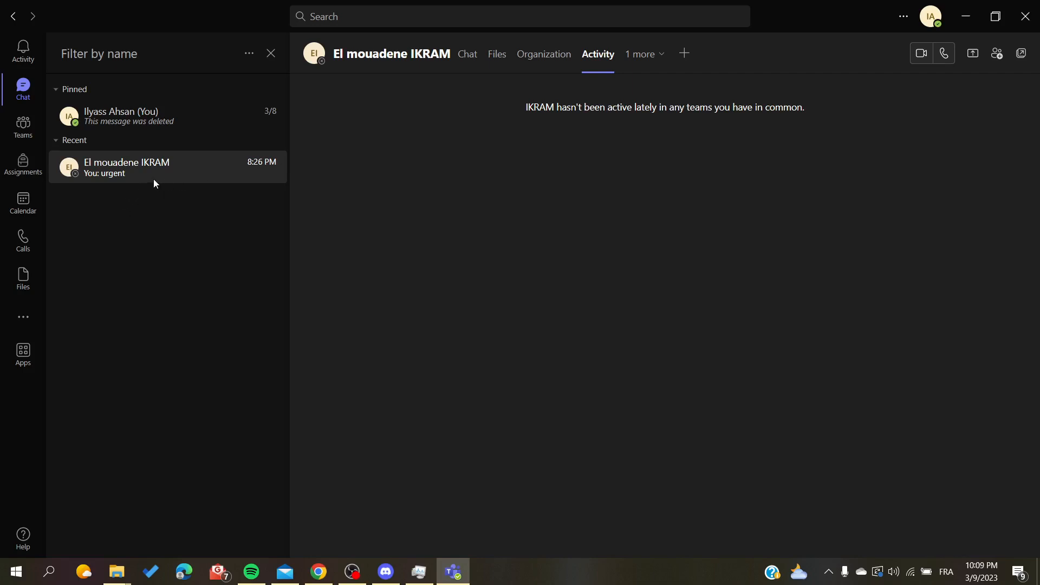
mouse_move(414, 103)
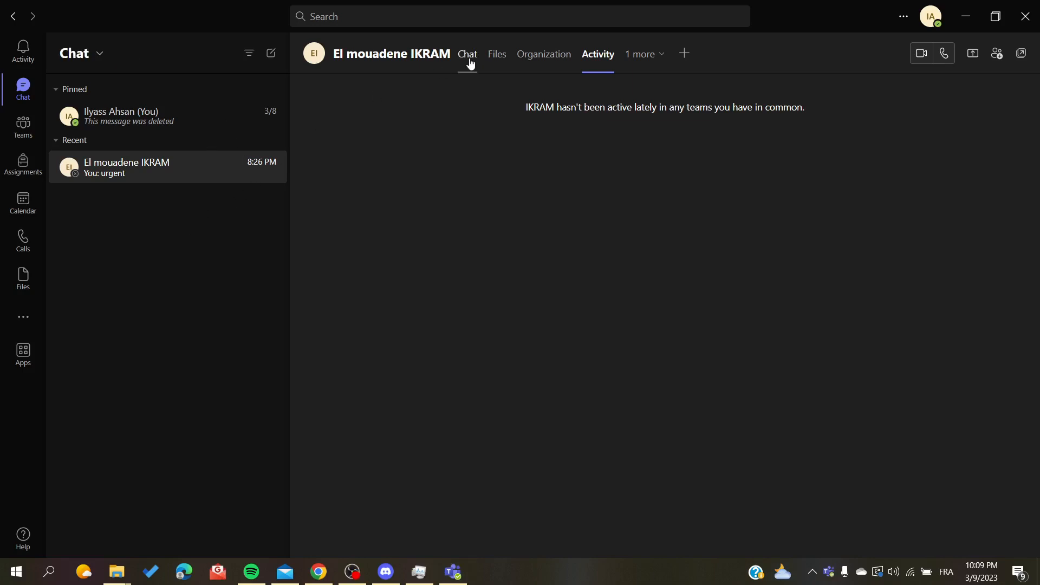
left_click(467, 53)
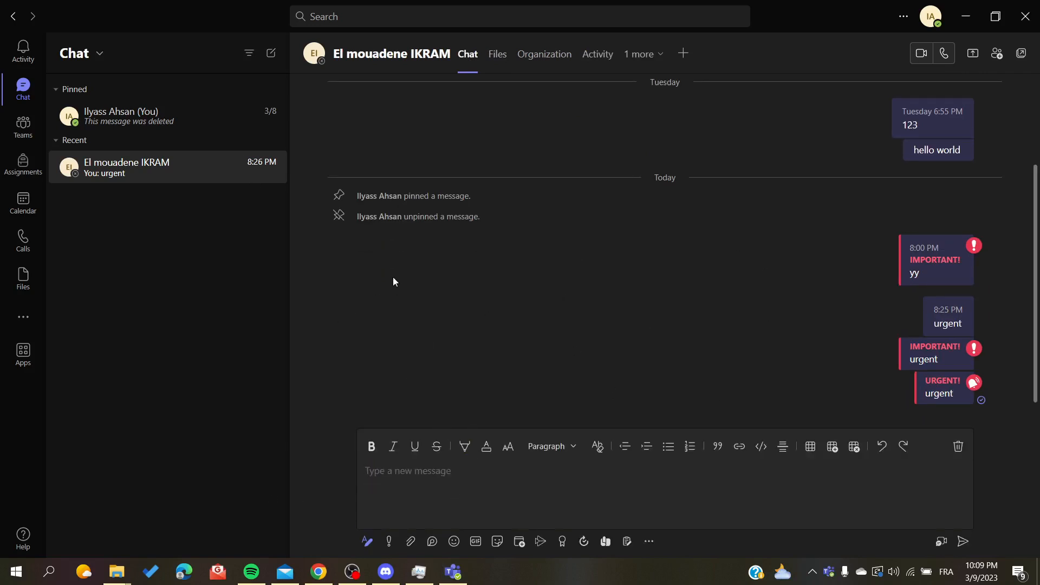
mouse_move(231, 289)
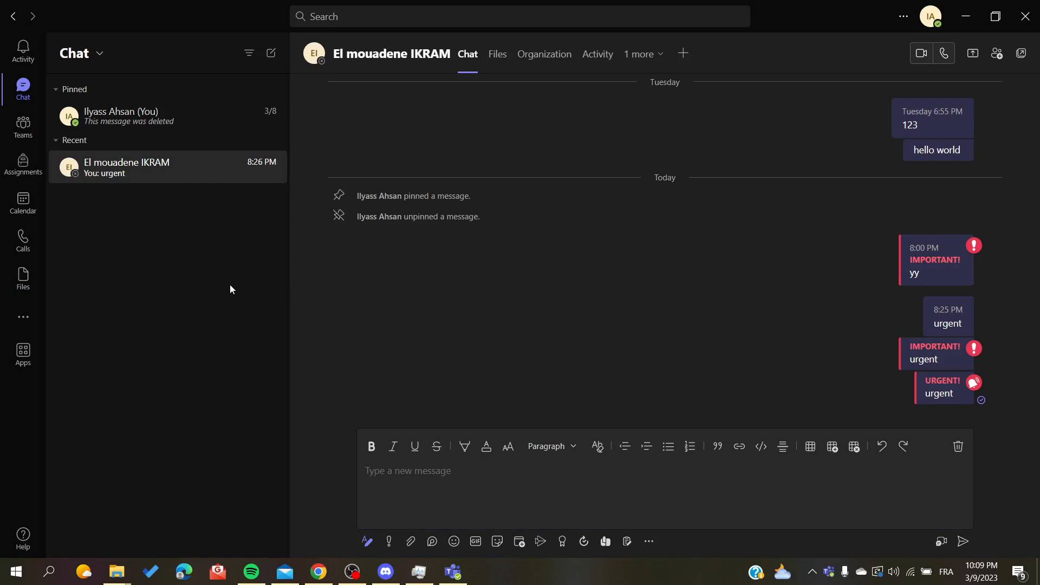
mouse_move(231, 266)
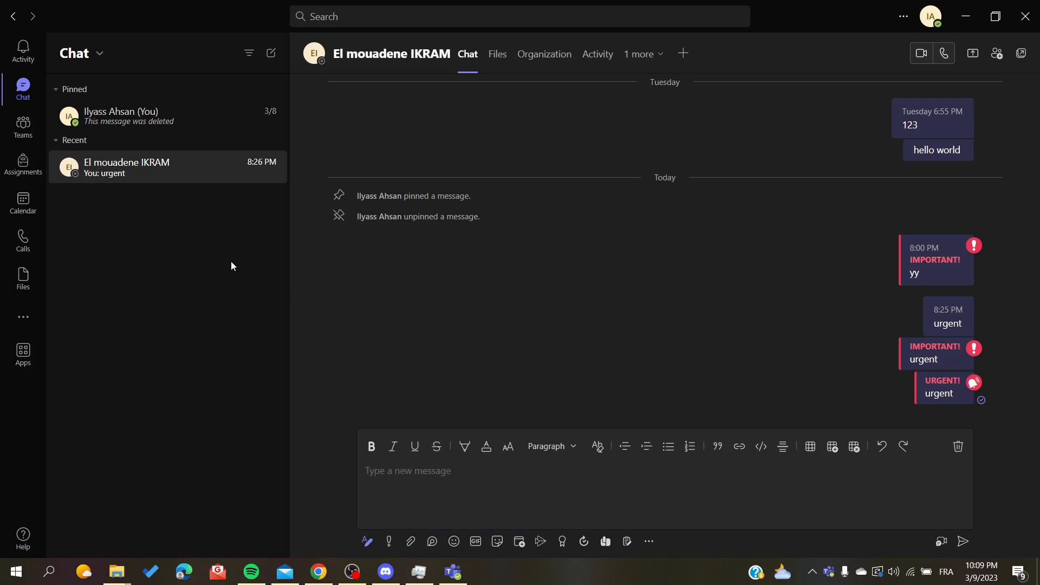
mouse_move(483, 112)
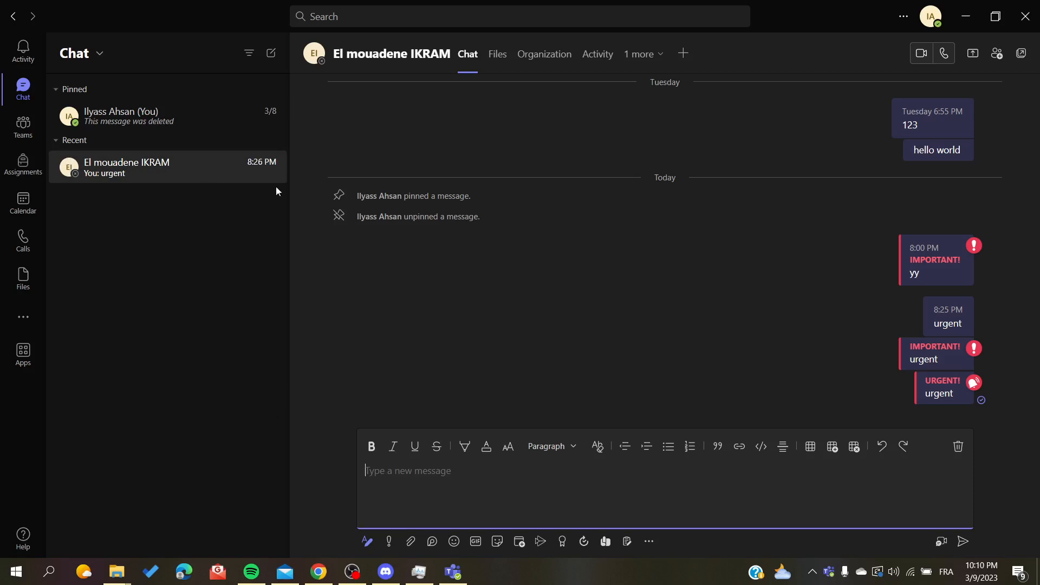
left_click(270, 167)
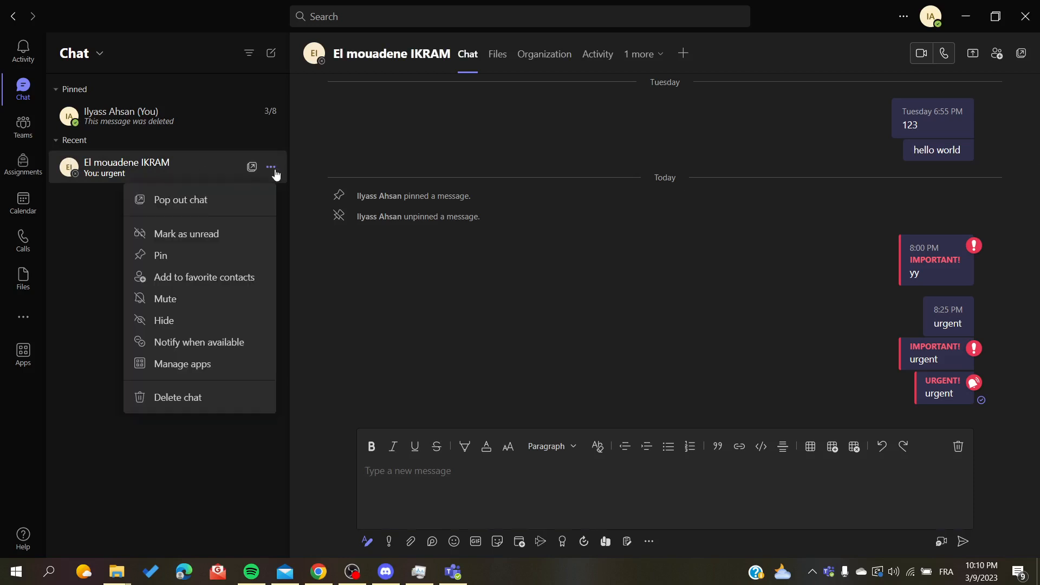
left_click(180, 200)
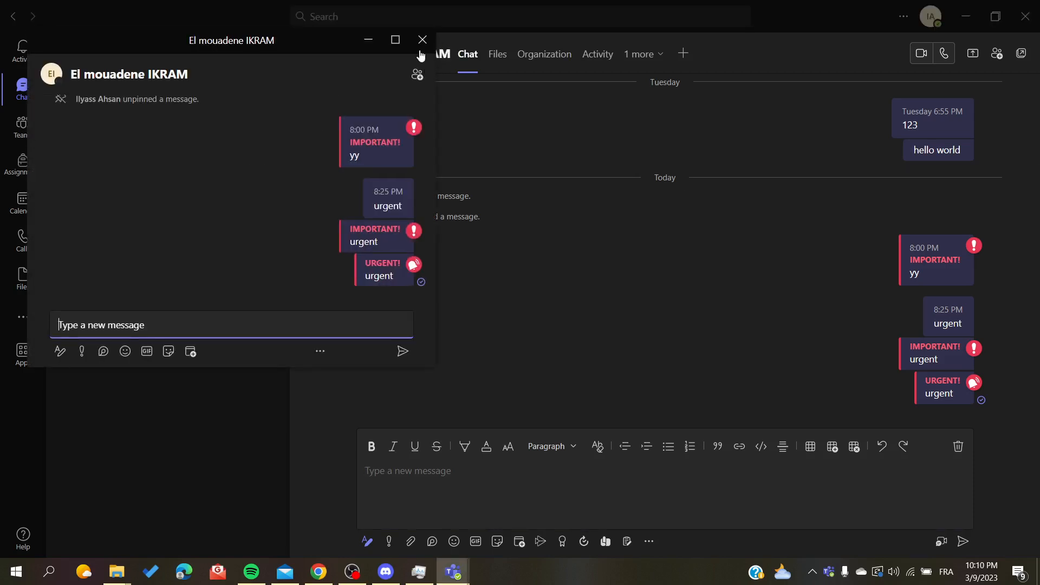
left_click(423, 39)
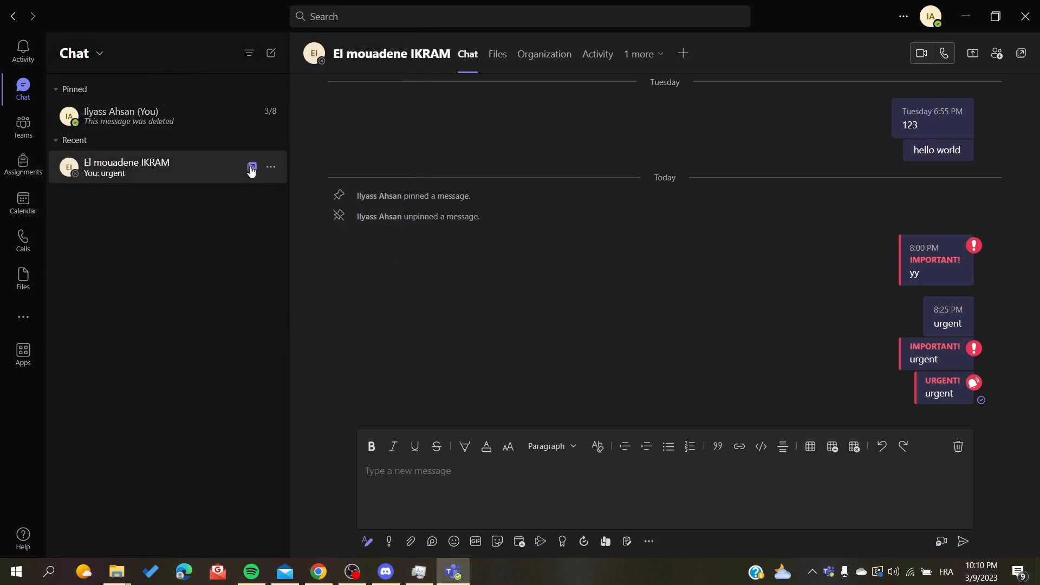
Pop the El mouadene IKRAM chat out again, maximize it, and return to the main window
left_click(252, 167)
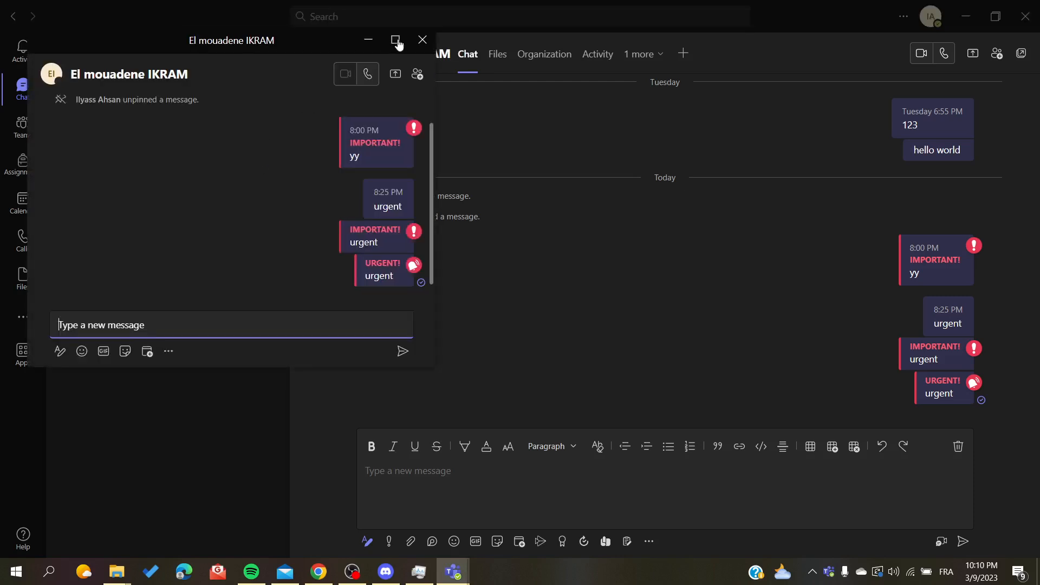
left_click(395, 39)
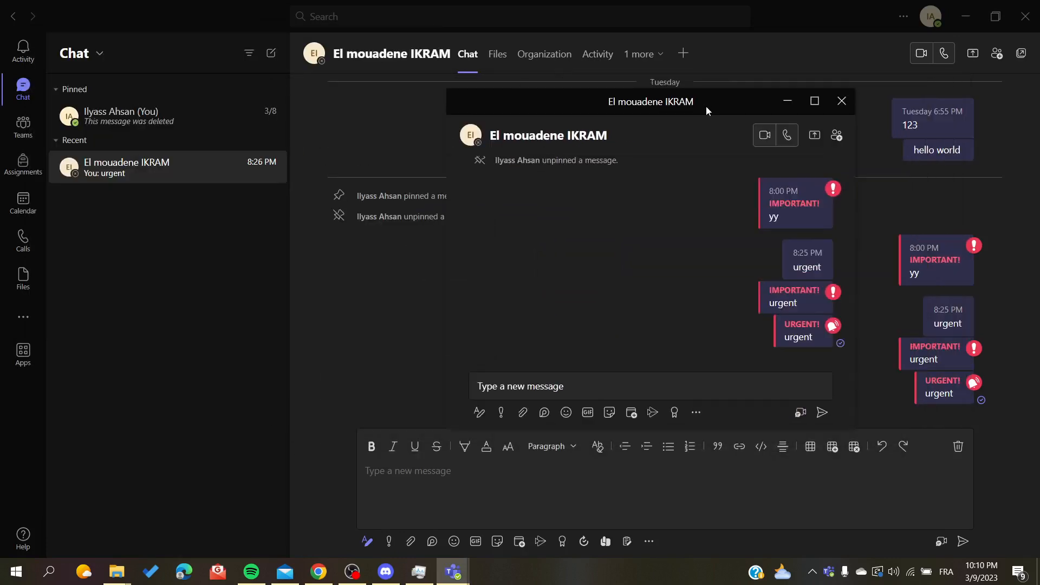
left_click(841, 101)
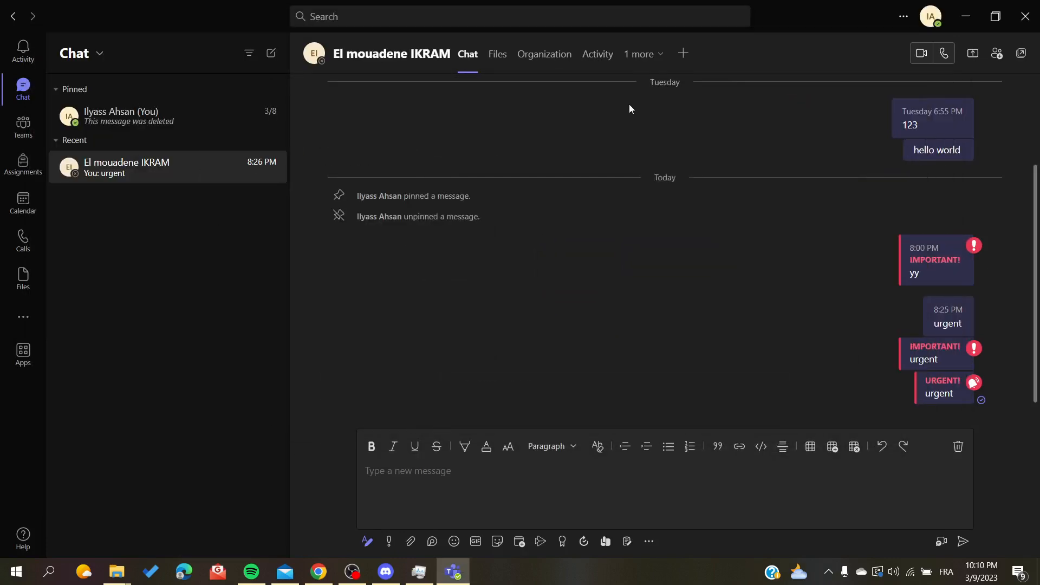
mouse_move(1020, 53)
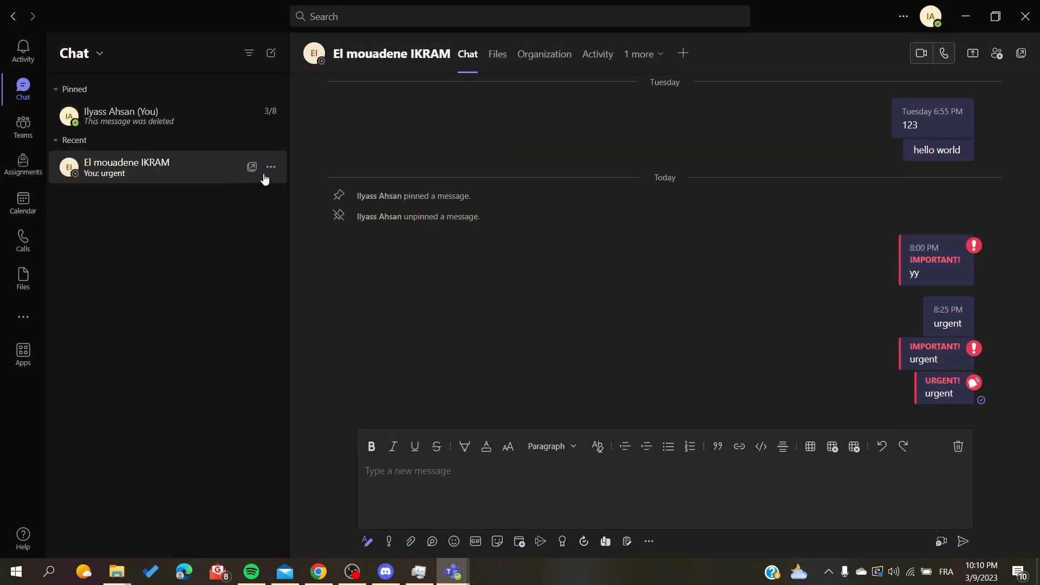
Open the chat's more-options menu to pop out a second conversation window
left_click(270, 166)
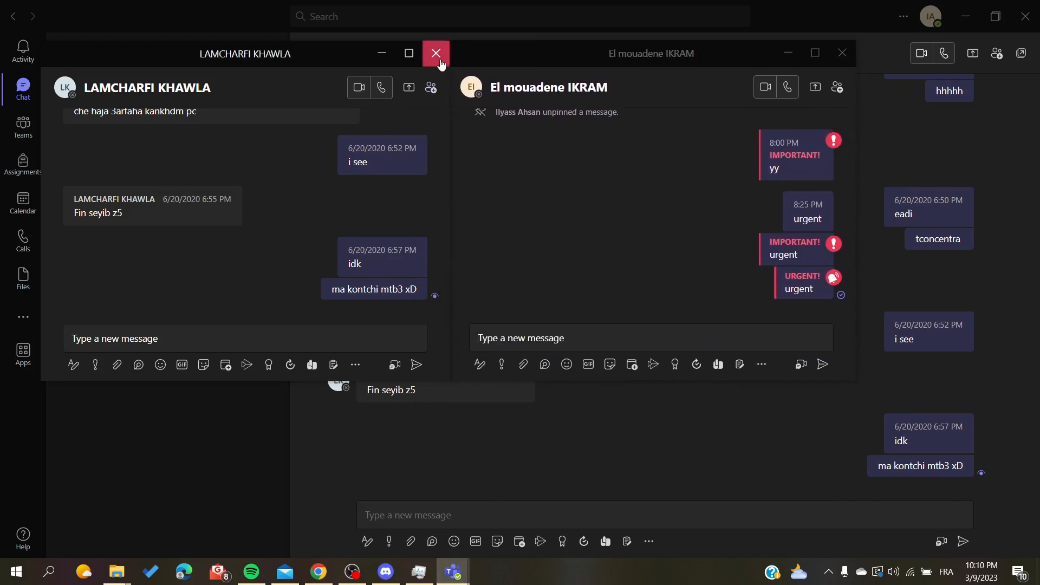
left_click(435, 53)
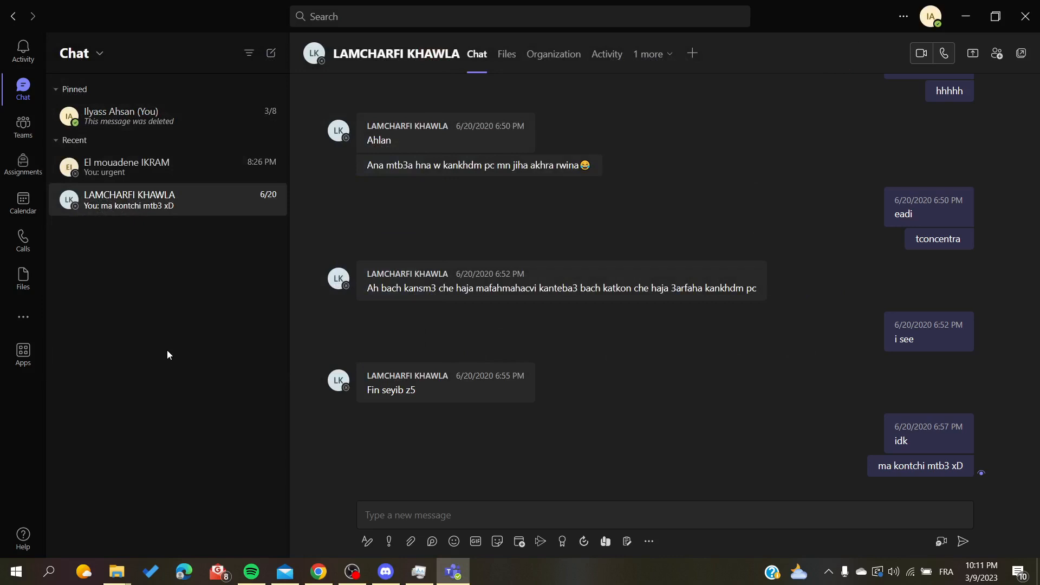
mouse_move(154, 310)
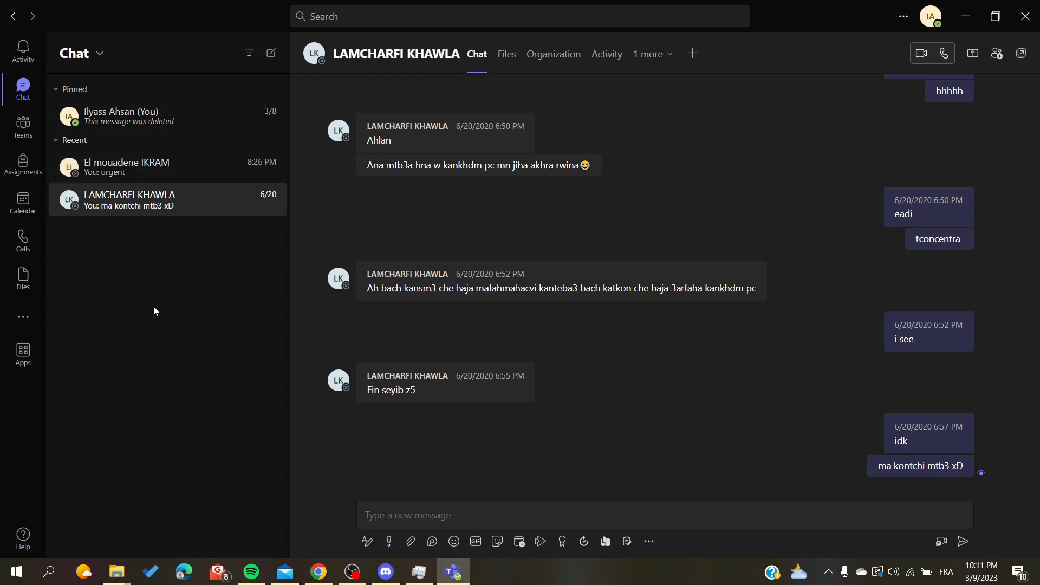
mouse_move(168, 273)
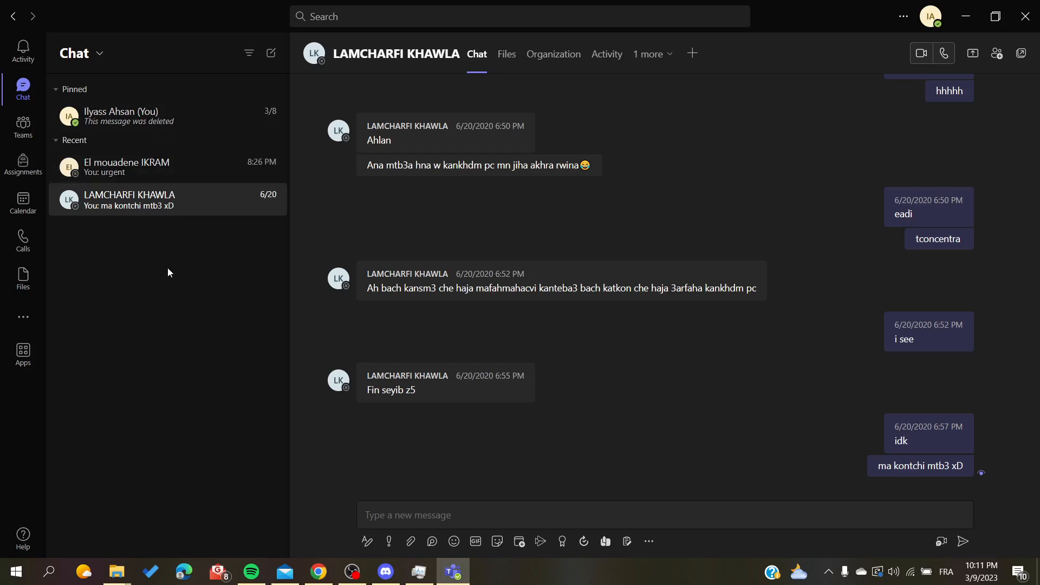